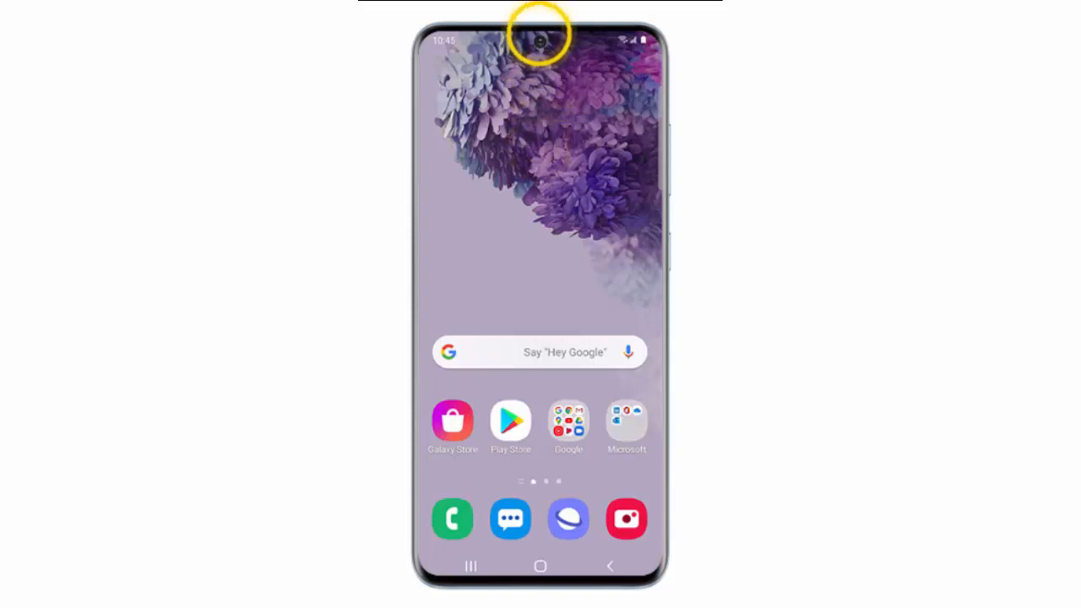
pyautogui.moveTo(540, 92)
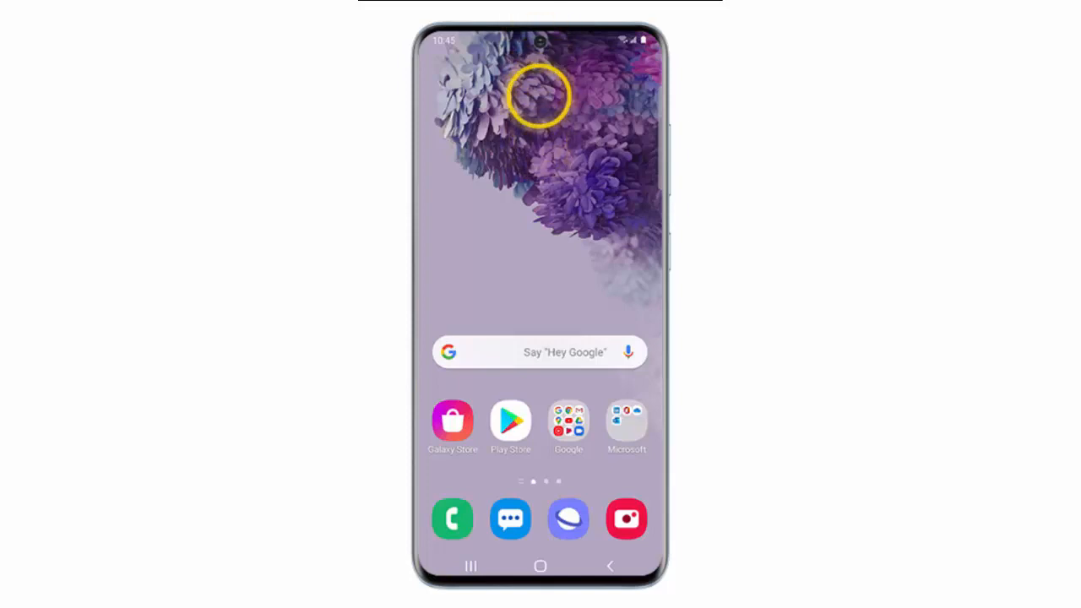
# Step: Reach the Edge screen settings from the notification panel via Display
pyautogui.scroll(-3)
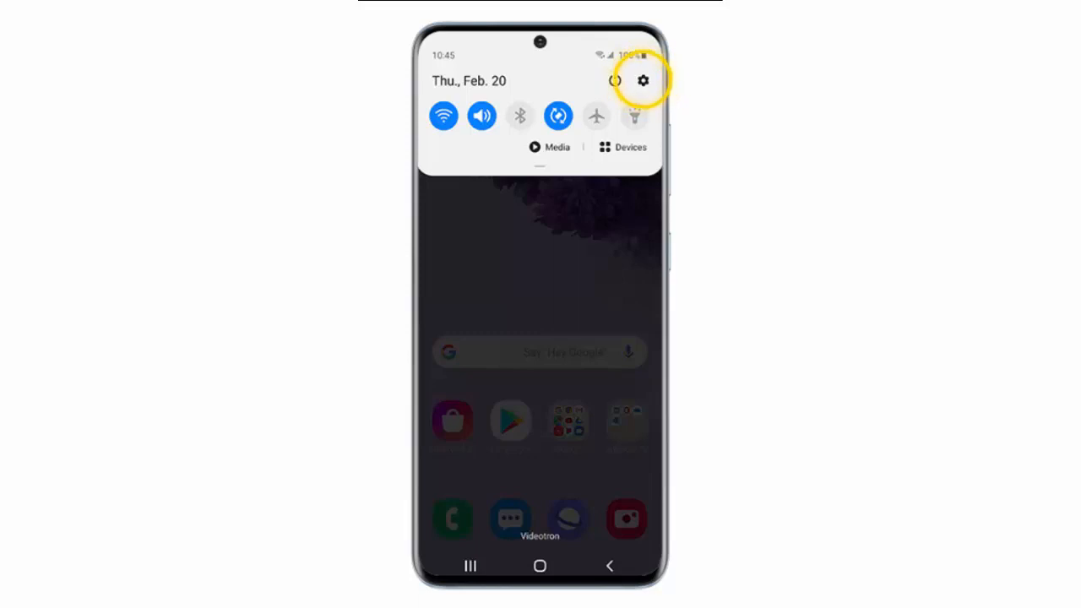
pyautogui.click(641, 81)
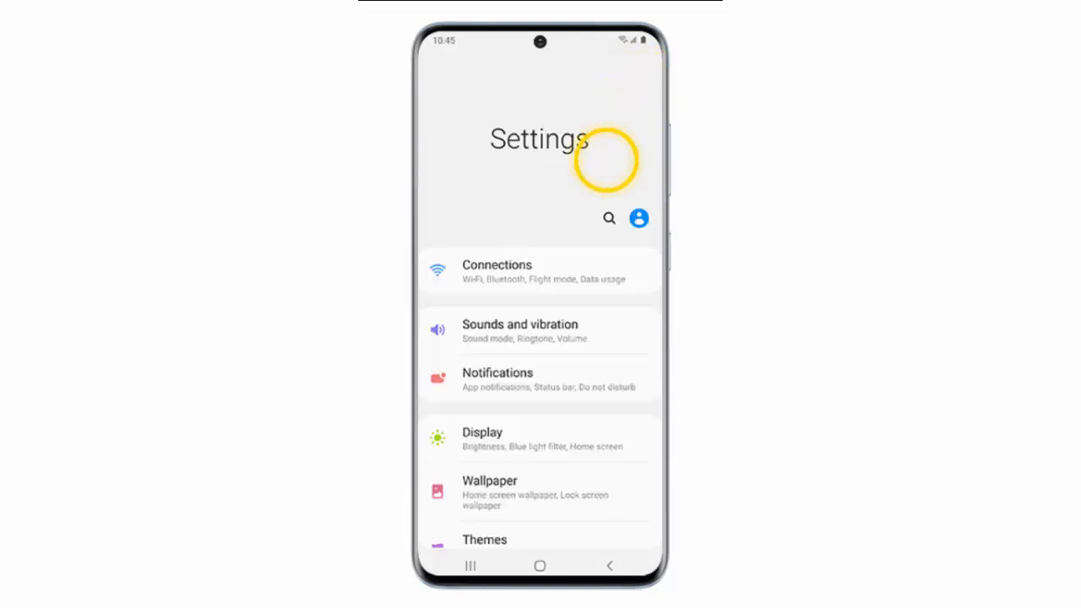
pyautogui.click(482, 439)
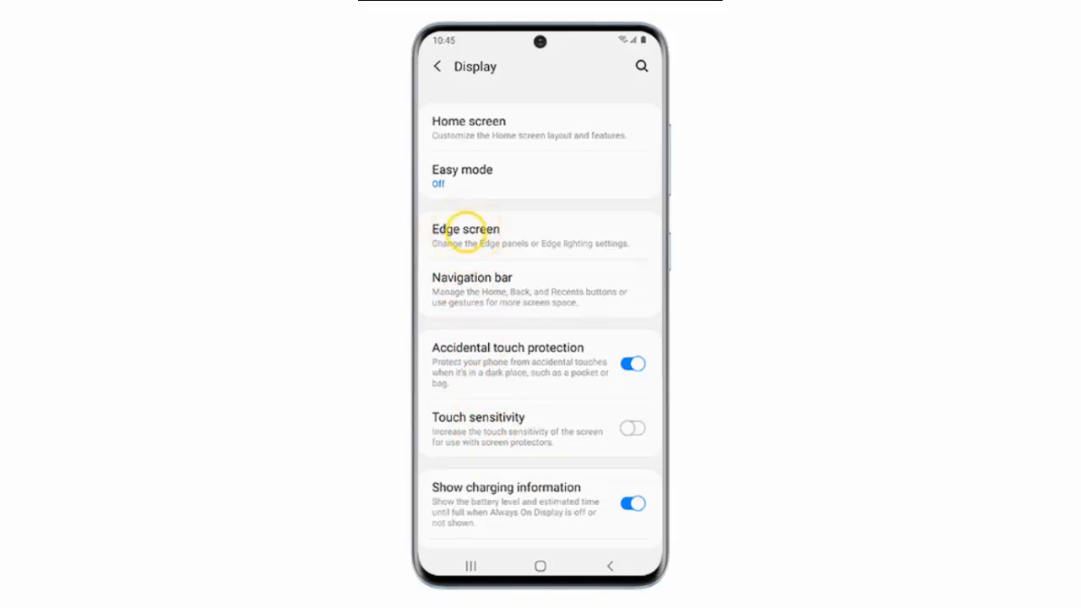
pyautogui.click(466, 234)
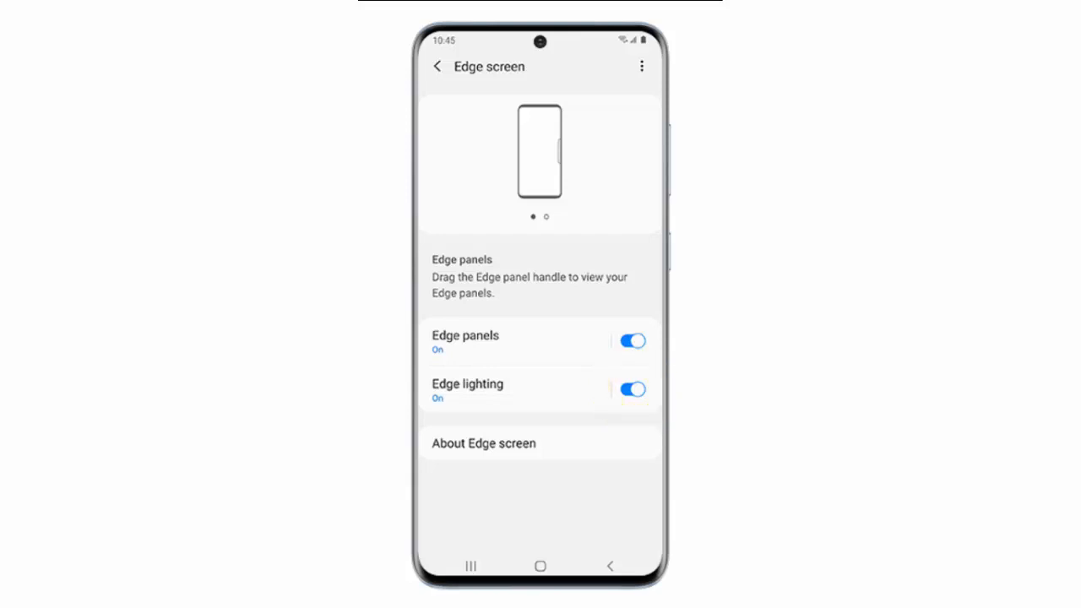
# Step: Enter the Edge lighting settings page from the Edge screen page
pyautogui.click(632, 388)
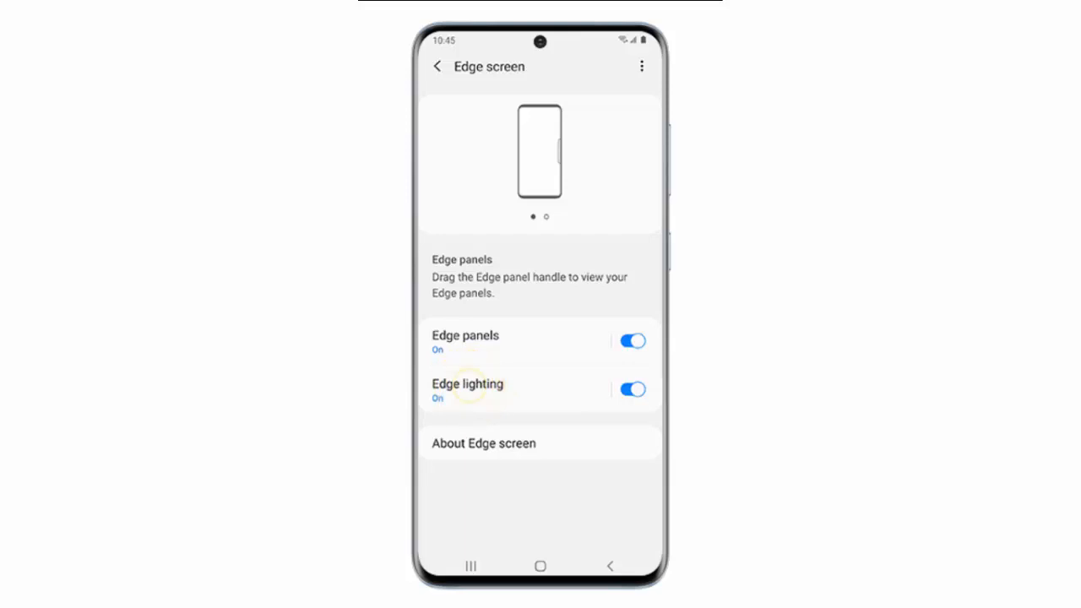
pyautogui.click(466, 388)
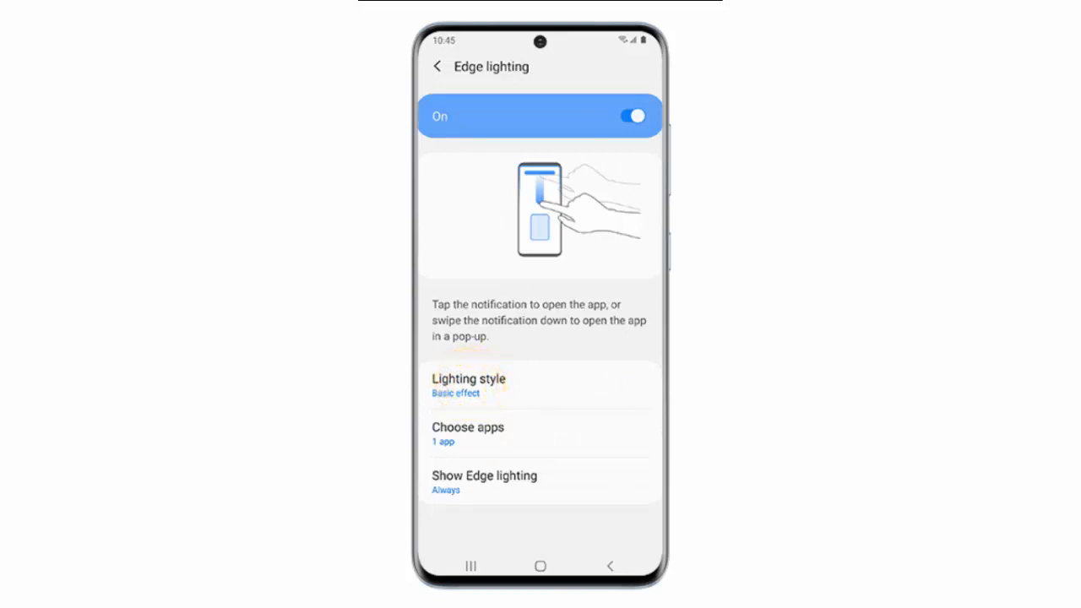
# Step: Choose Wave as the edge lighting effect in place of Basic
pyautogui.click(468, 385)
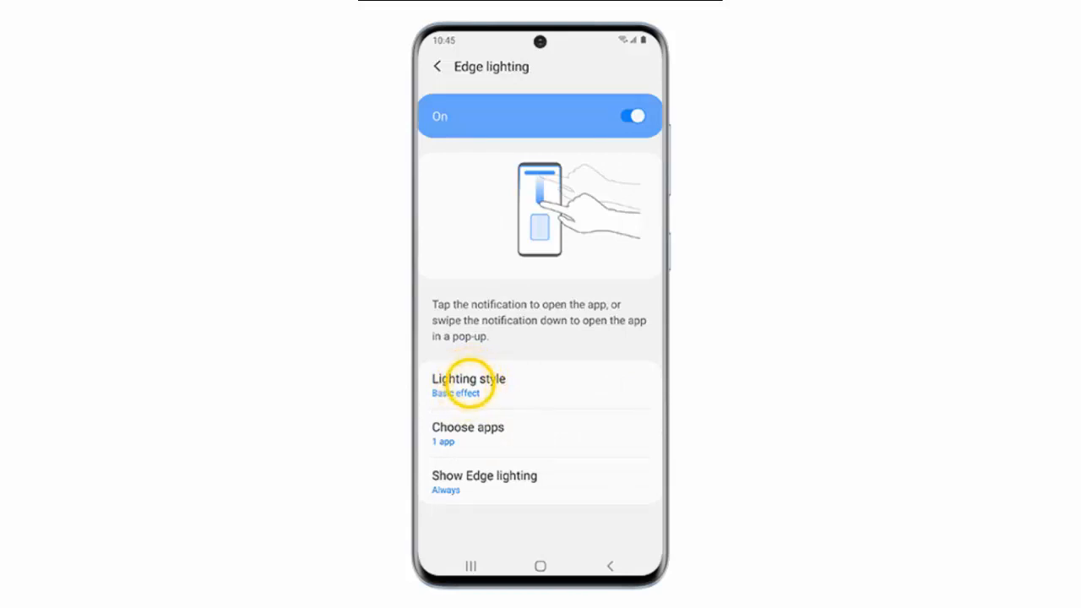
pyautogui.click(468, 385)
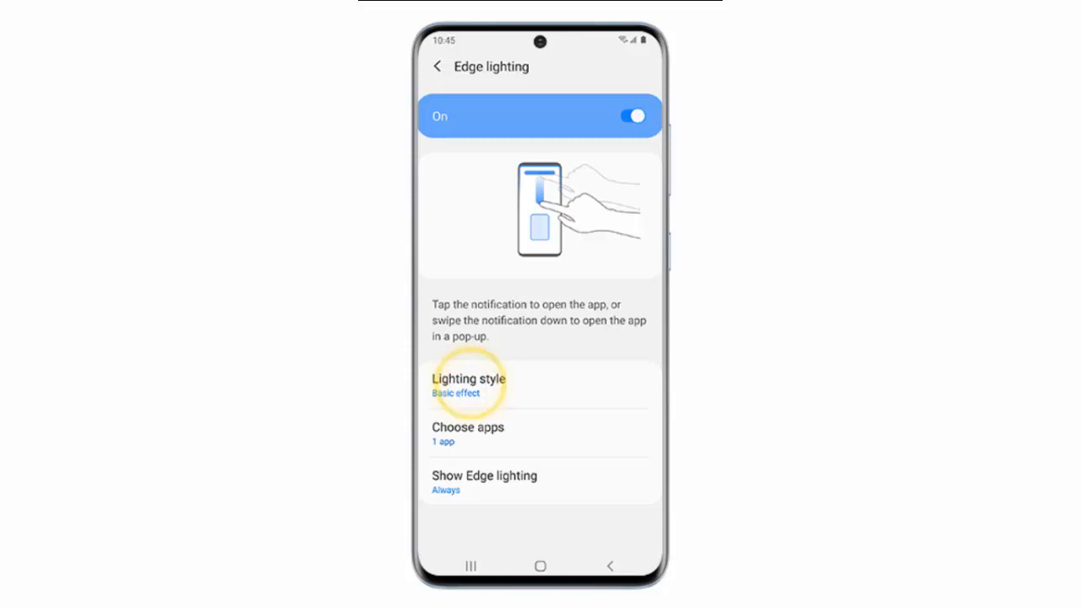
pyautogui.click(468, 385)
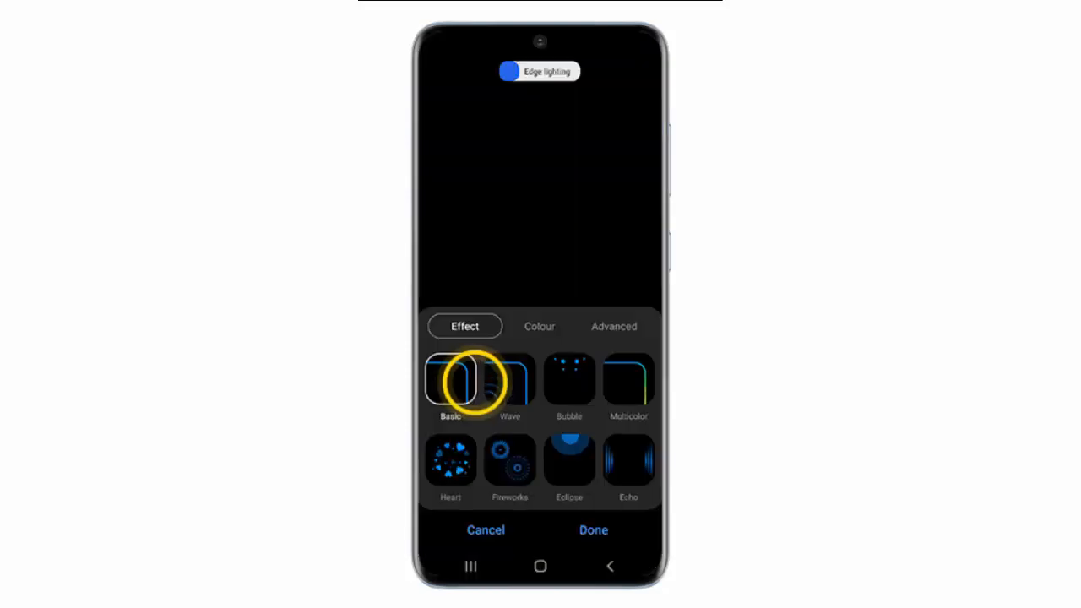
pyautogui.click(510, 380)
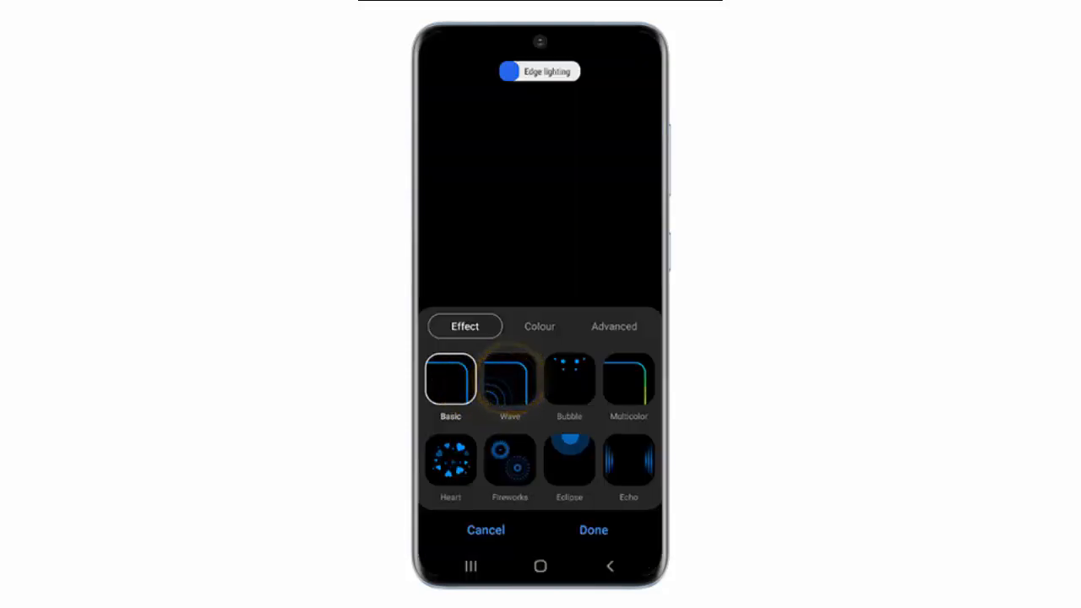
pyautogui.click(510, 379)
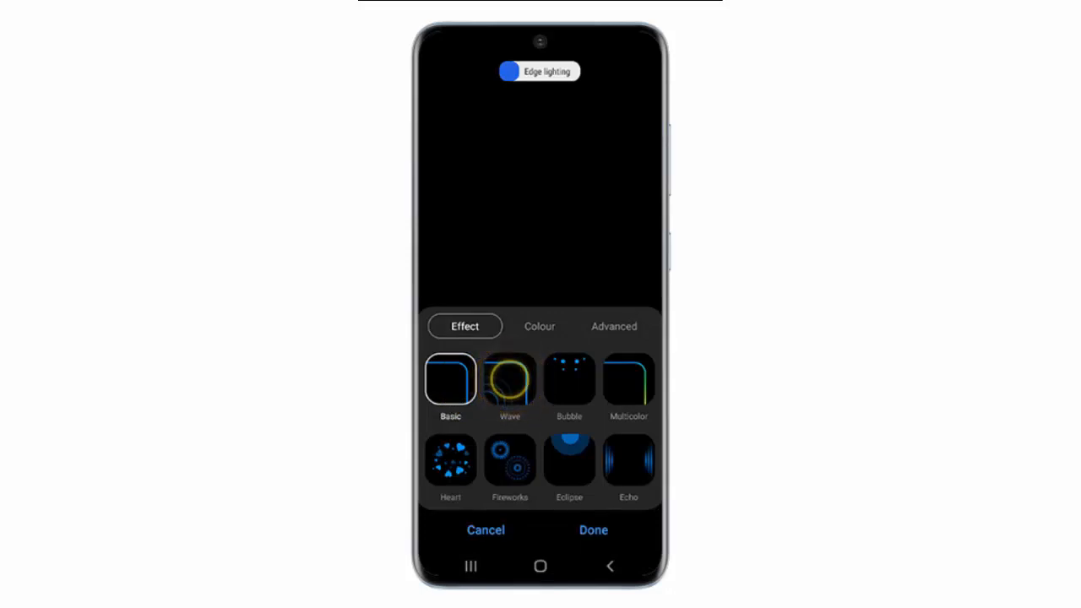
pyautogui.click(510, 380)
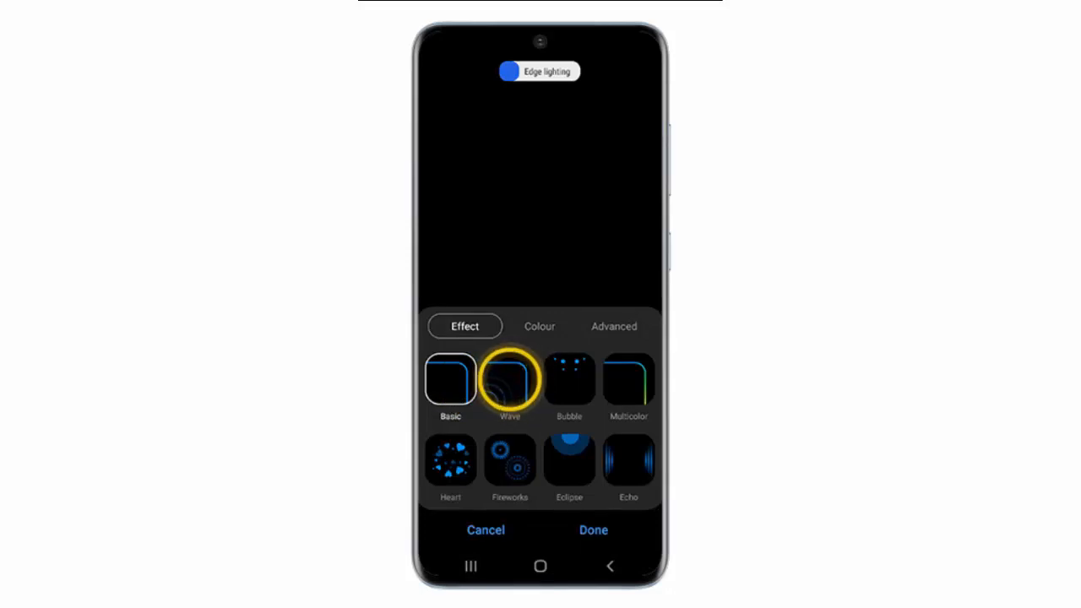
pyautogui.click(510, 382)
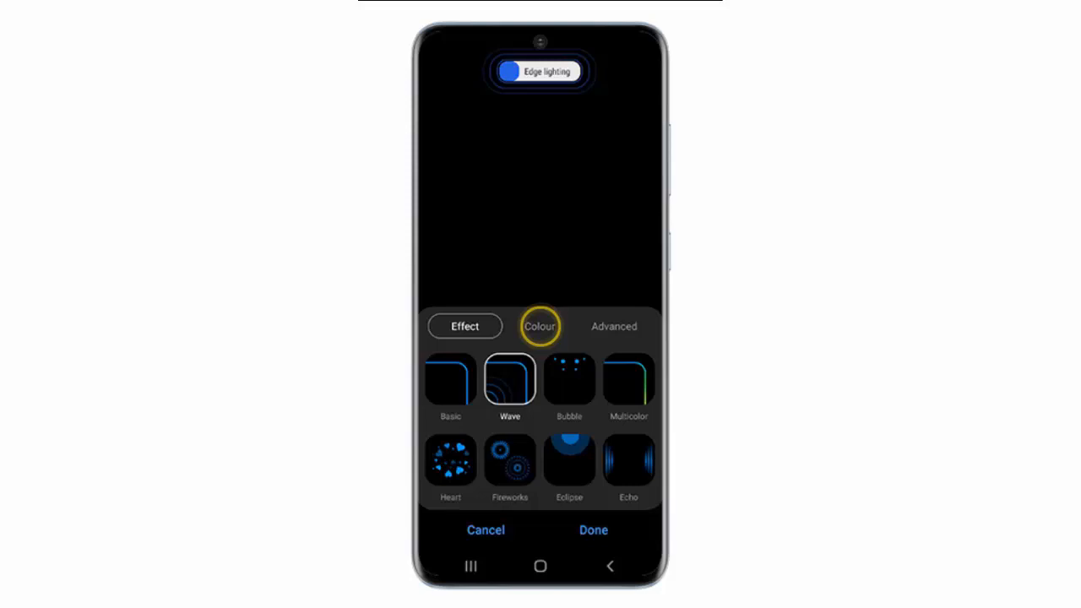
pyautogui.click(539, 326)
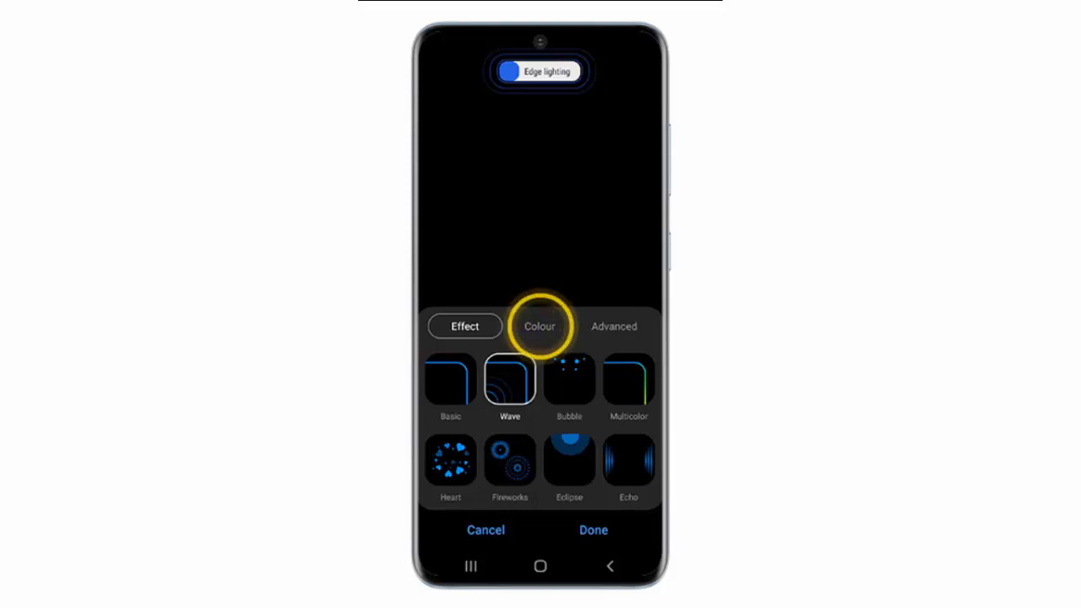
pyautogui.click(465, 326)
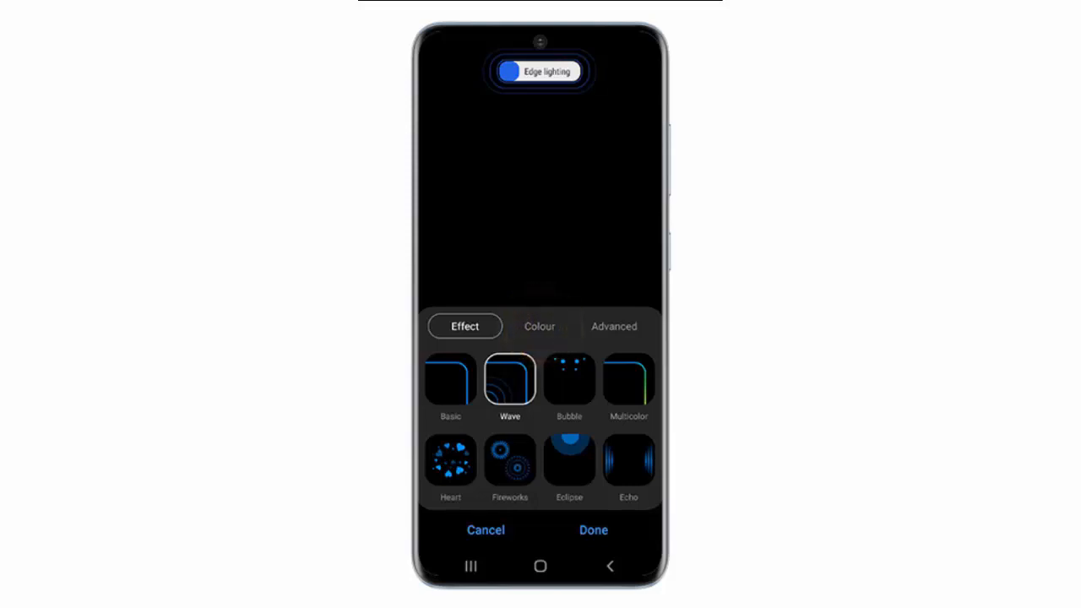
# Step: Make the edge lighting colour orange and save the Wave style with Done
pyautogui.click(539, 326)
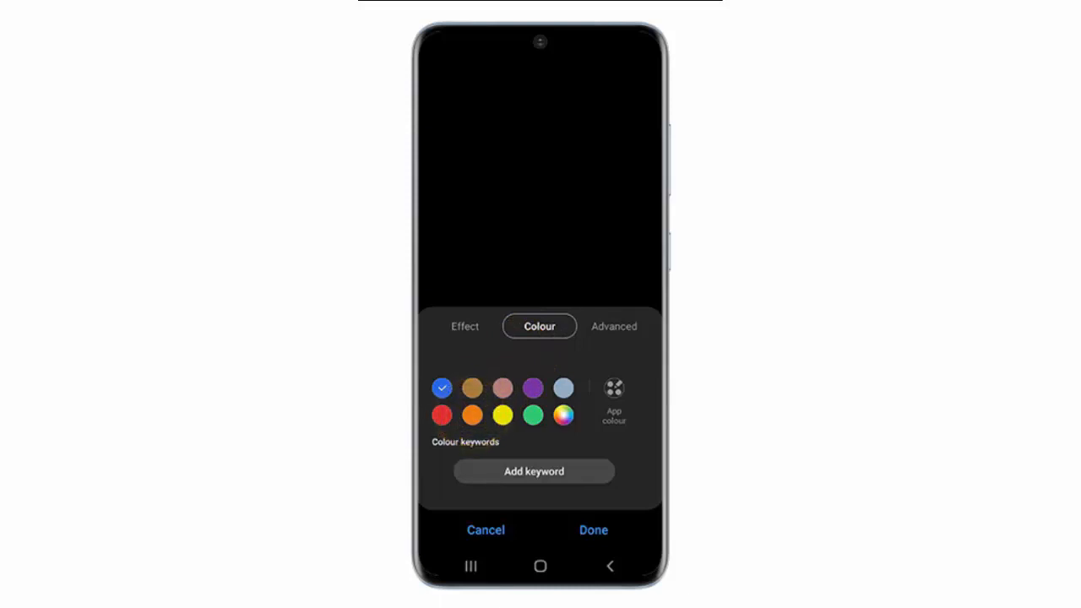
pyautogui.click(473, 415)
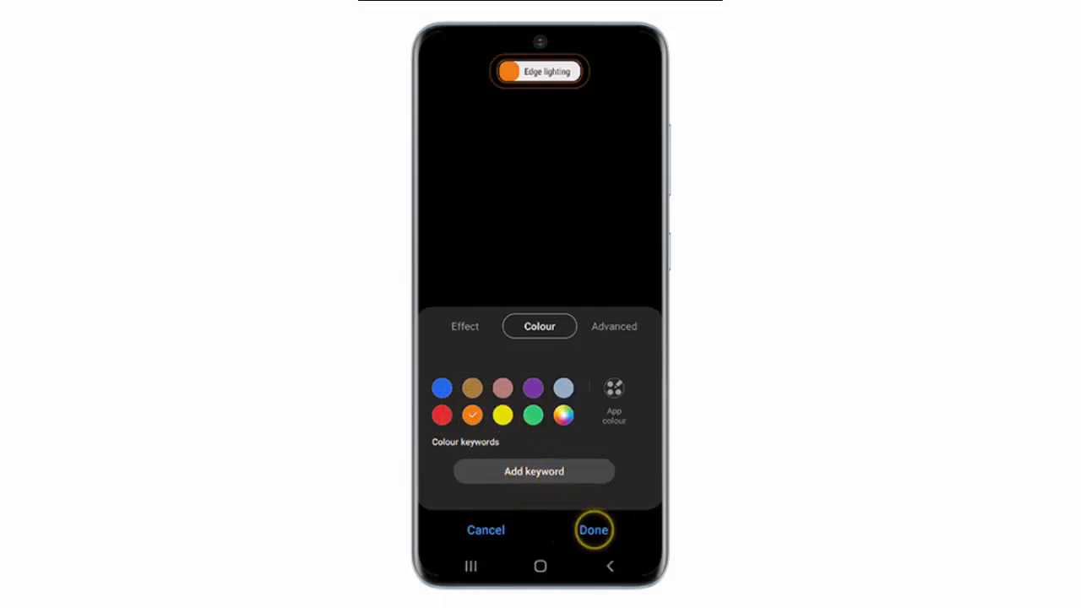
pyautogui.click(594, 531)
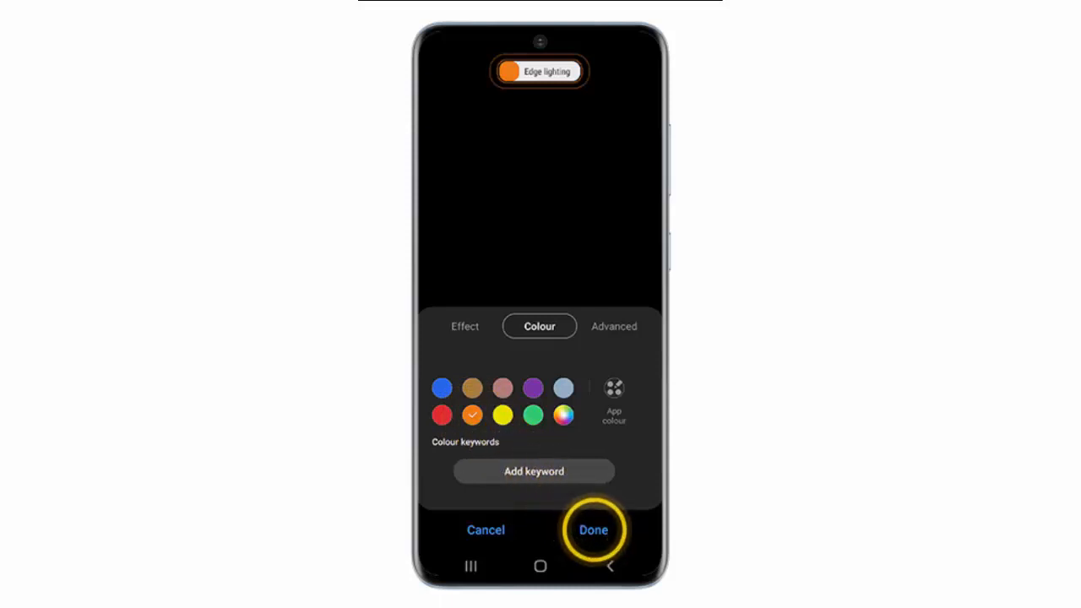
pyautogui.click(595, 531)
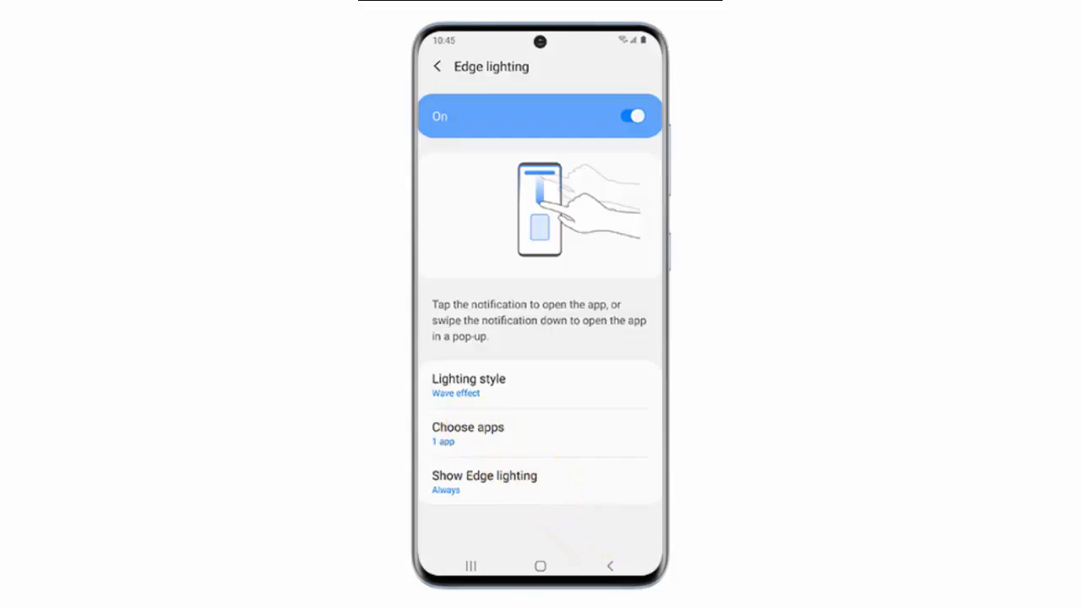
# Step: Show the Choose apps list, where only Messages is switched on
pyautogui.click(468, 432)
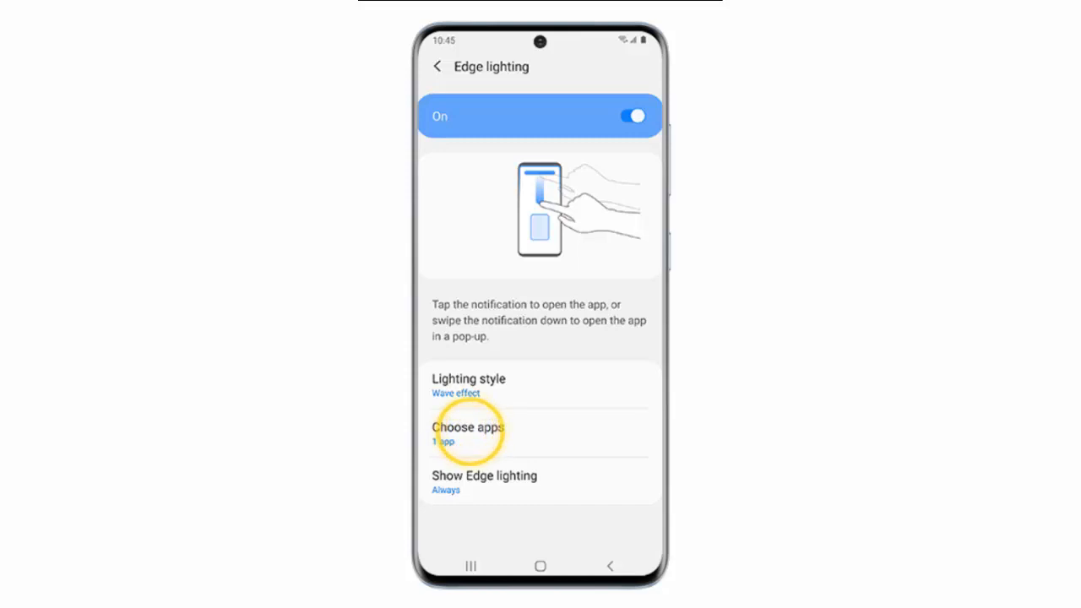
pyautogui.click(466, 432)
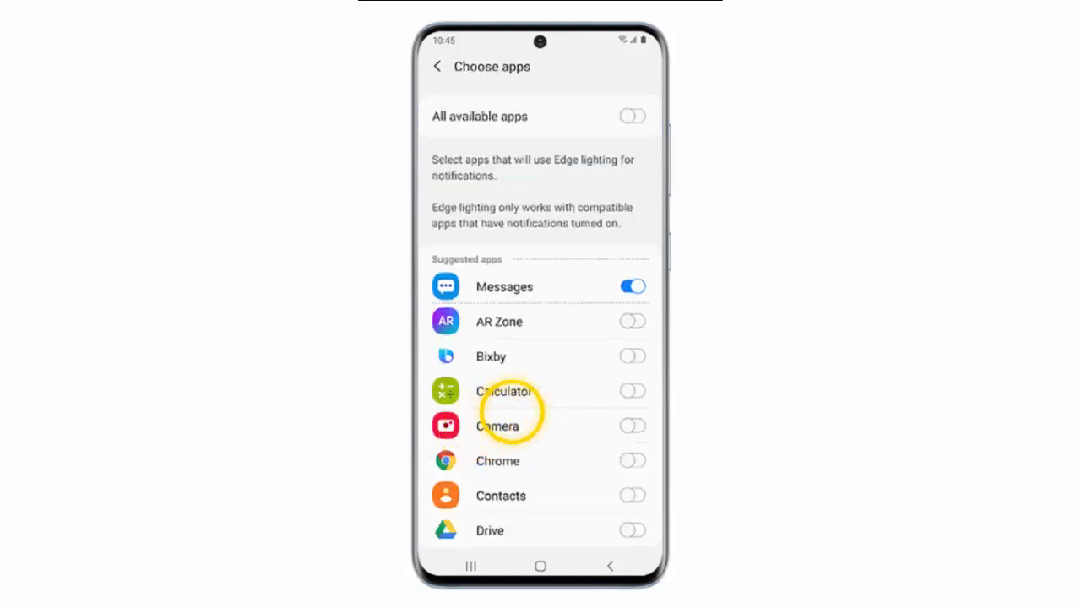